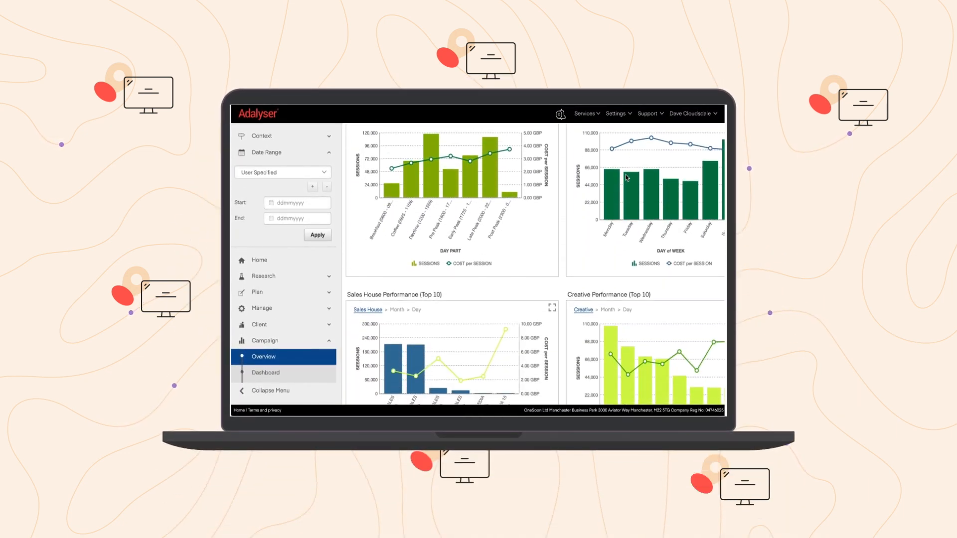
{"action": "scroll", "scroll_direction": "down", "scroll_amount": 3}
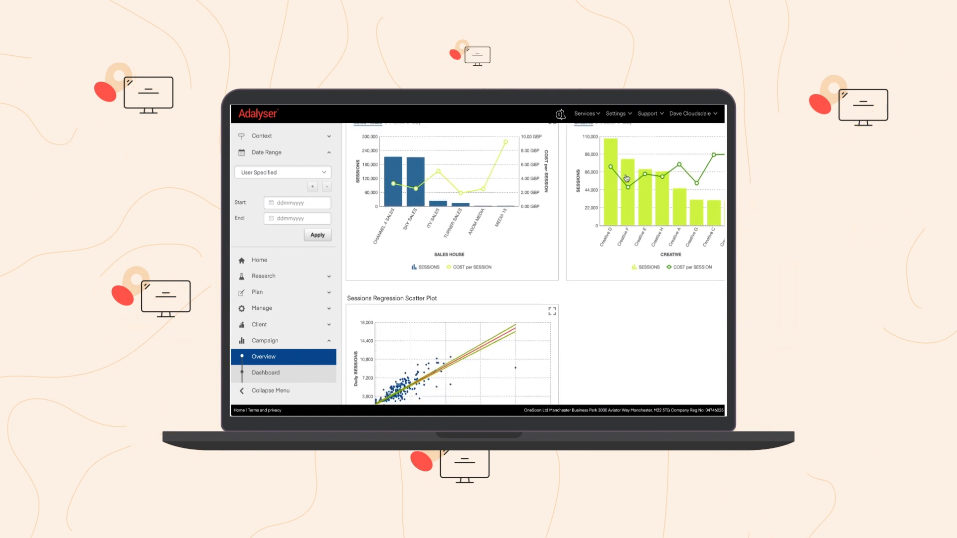